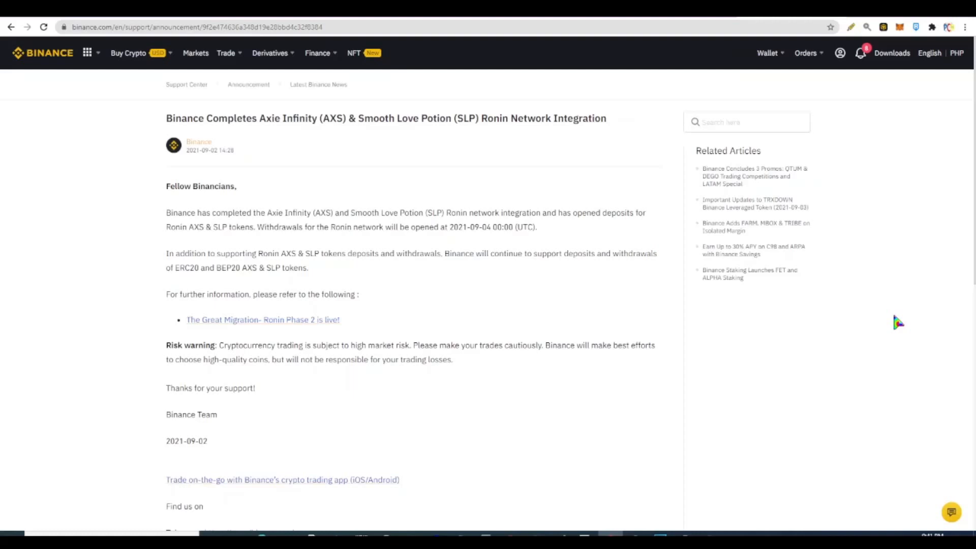
mouse_move(575, 175)
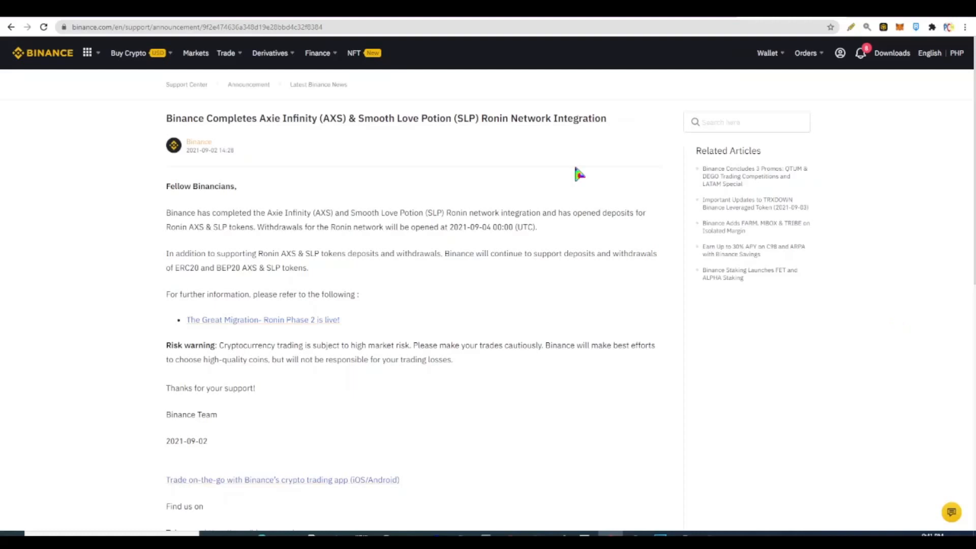
mouse_move(557, 115)
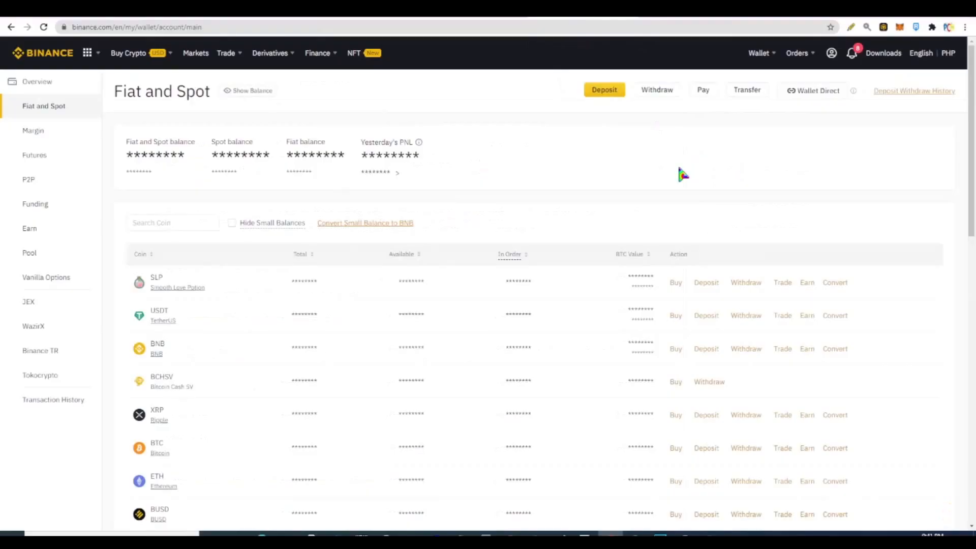
mouse_move(225, 310)
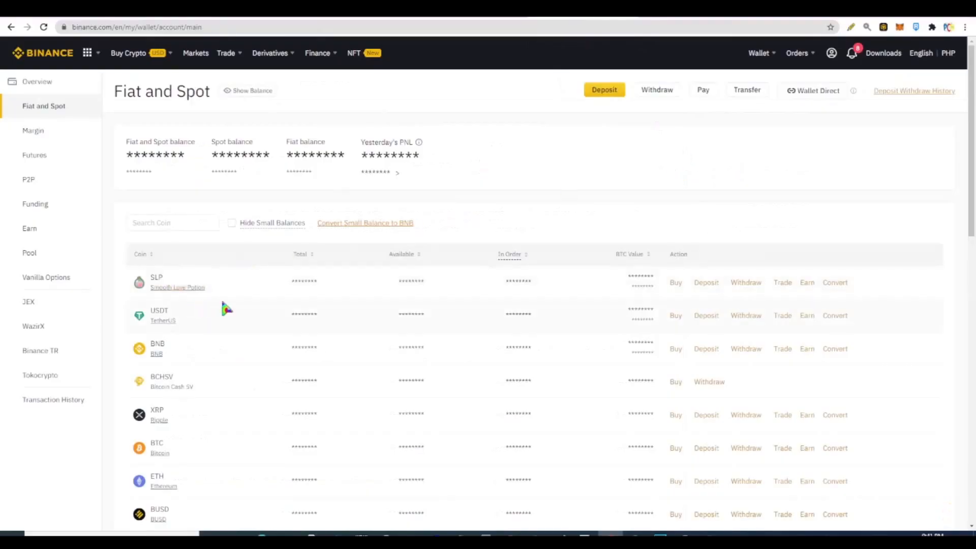
mouse_move(237, 278)
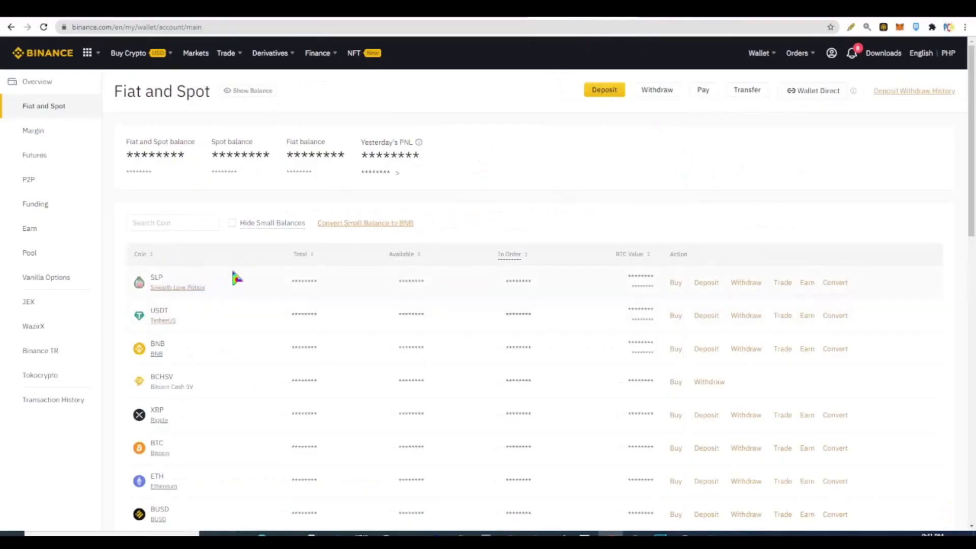
mouse_move(227, 328)
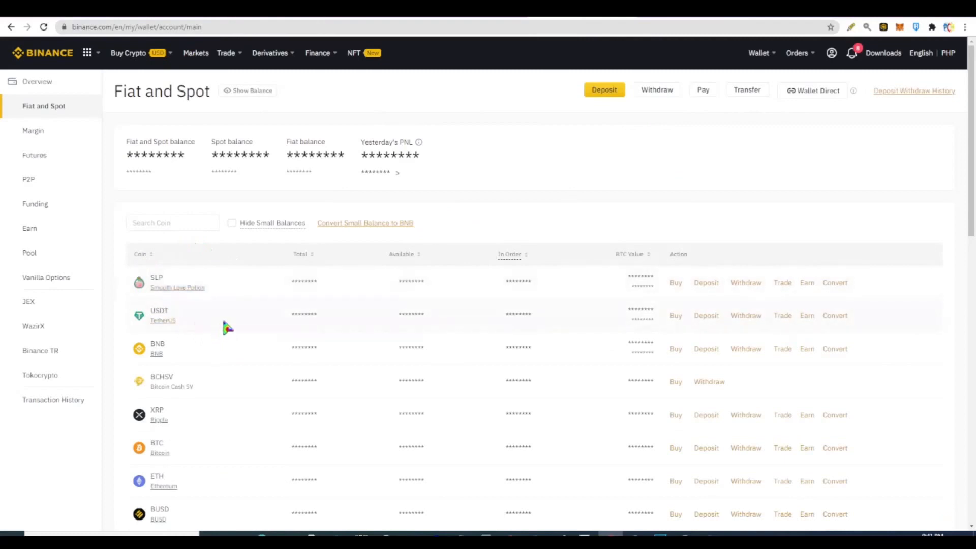
Step: Filter the wallet coin list for 'slp' and start an SLP deposit
left_click(173, 222)
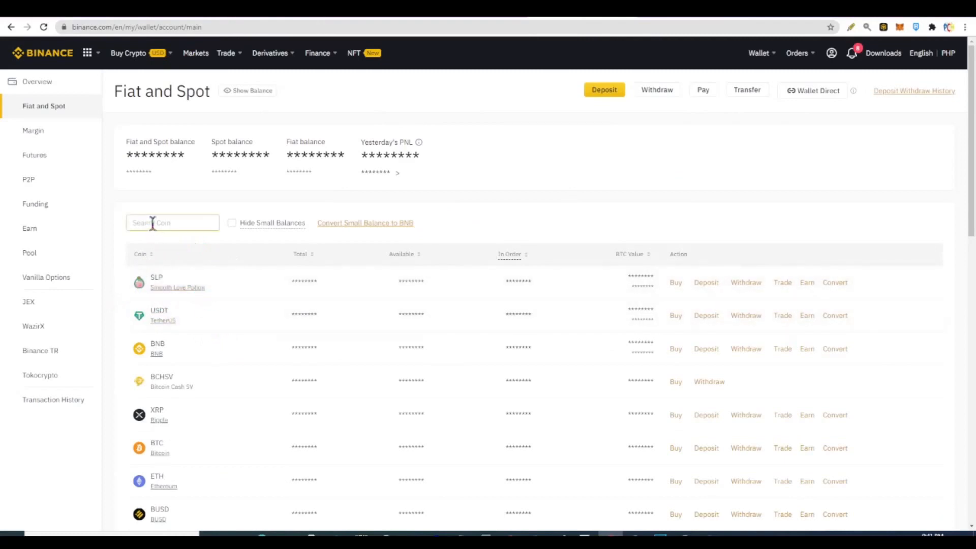
type("slp")
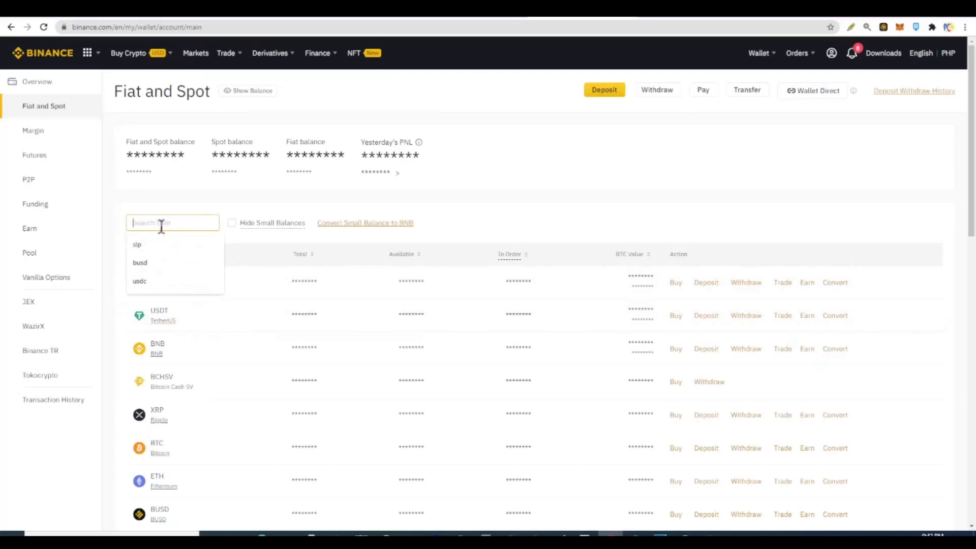
type("slp")
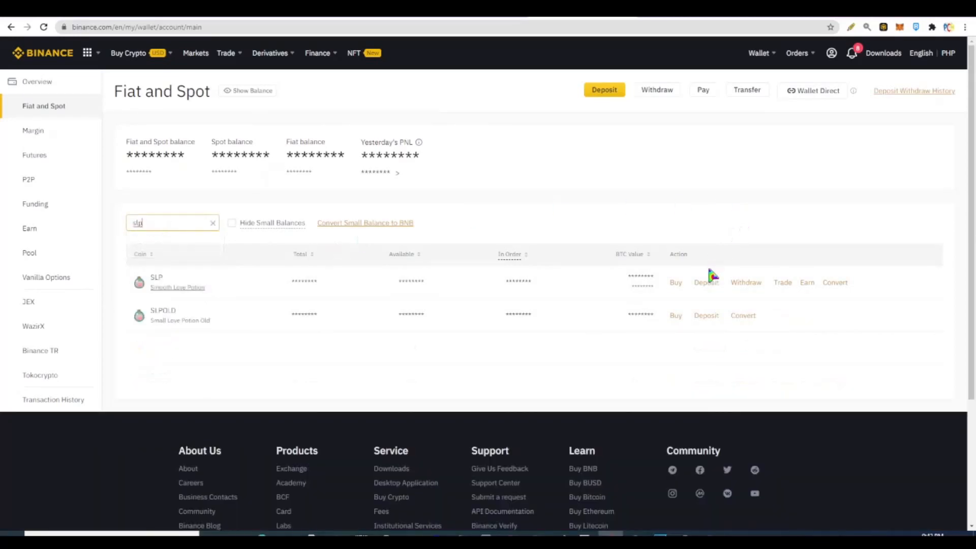
left_click(706, 282)
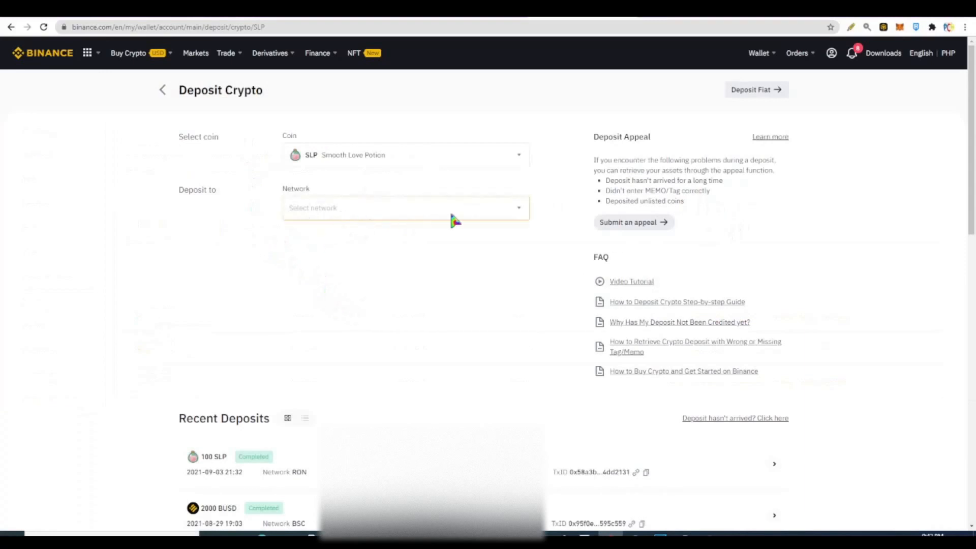
Step: Choose the RON network for the SLP deposit and dismiss the ronin: prefix warning
left_click(405, 207)
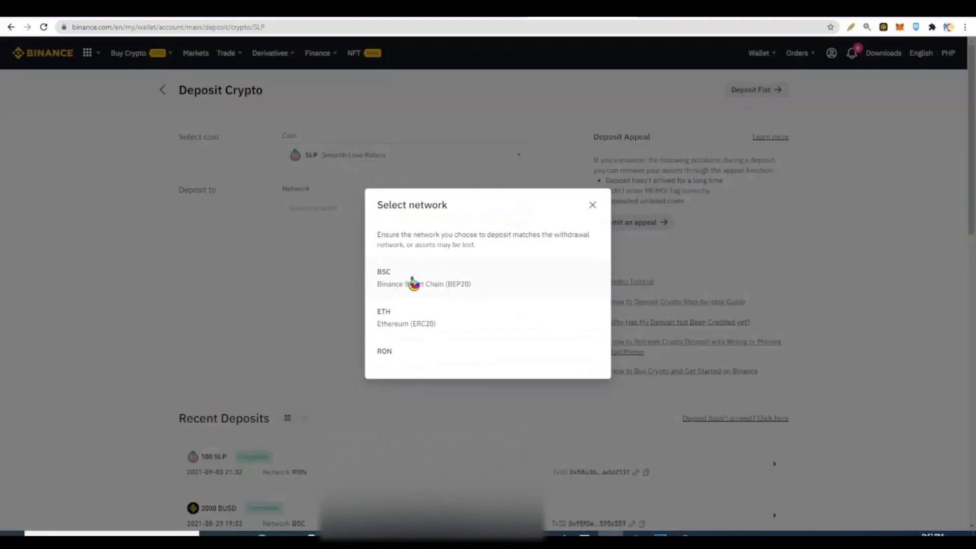
mouse_move(404, 364)
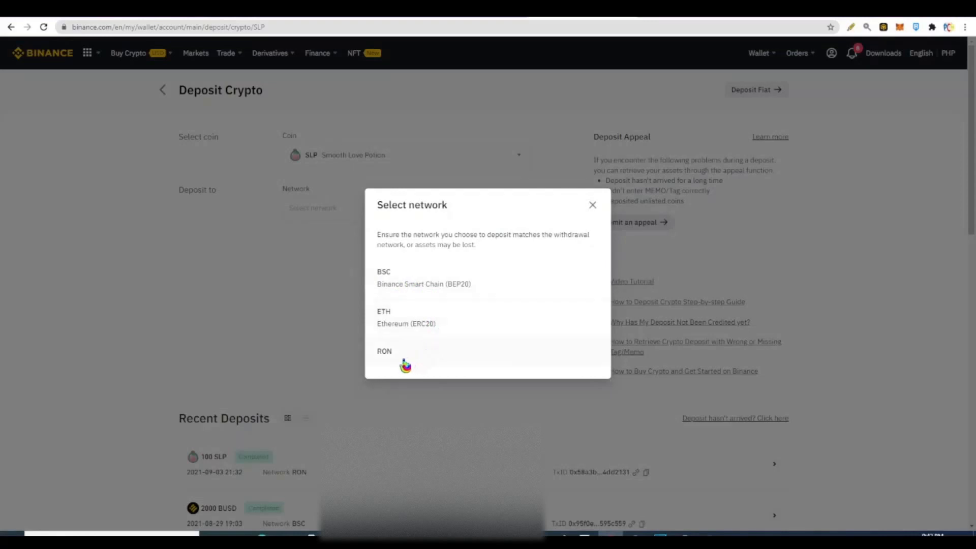
left_click(384, 350)
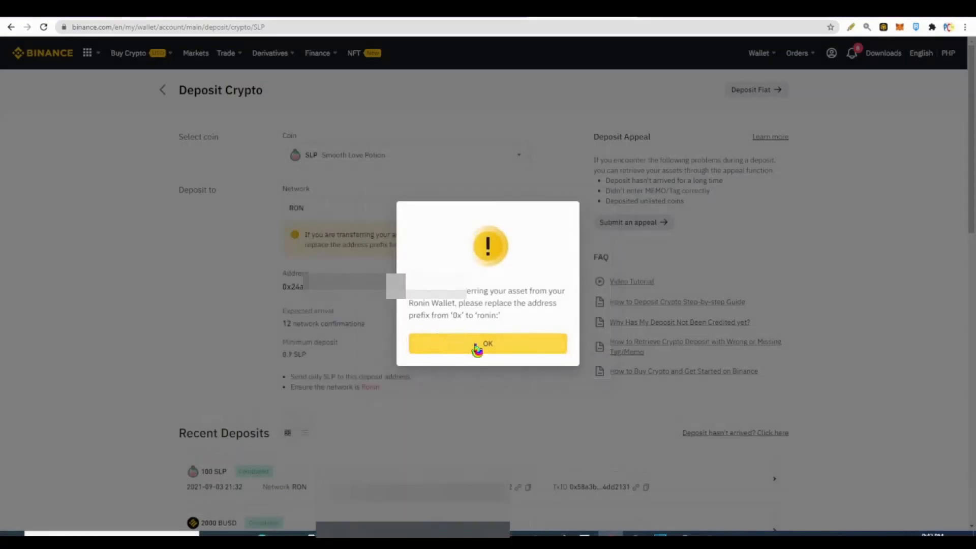
left_click(487, 343)
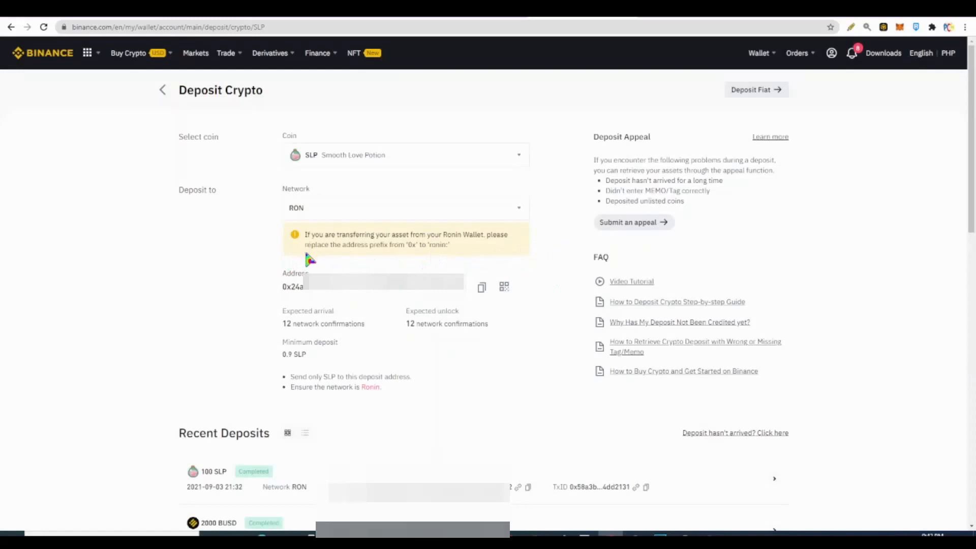
mouse_move(416, 257)
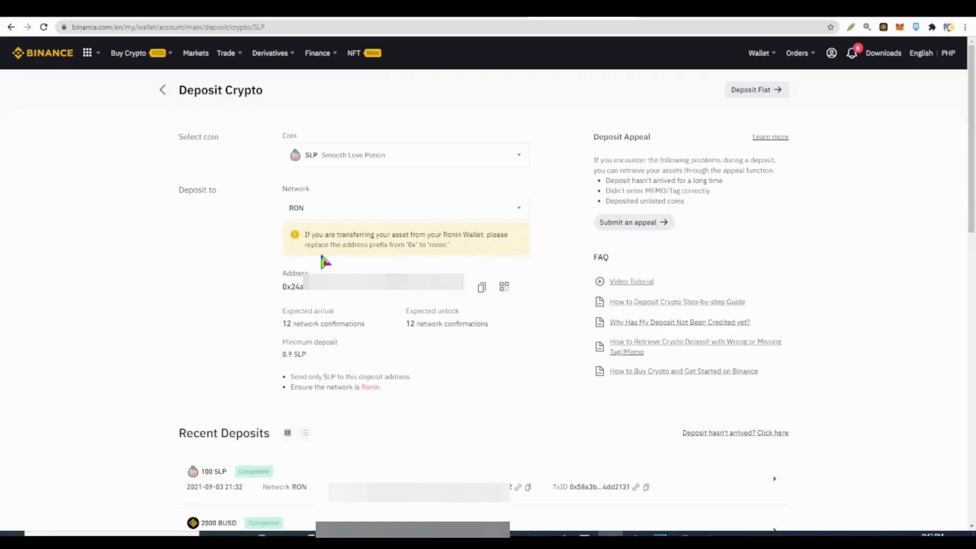
mouse_move(412, 258)
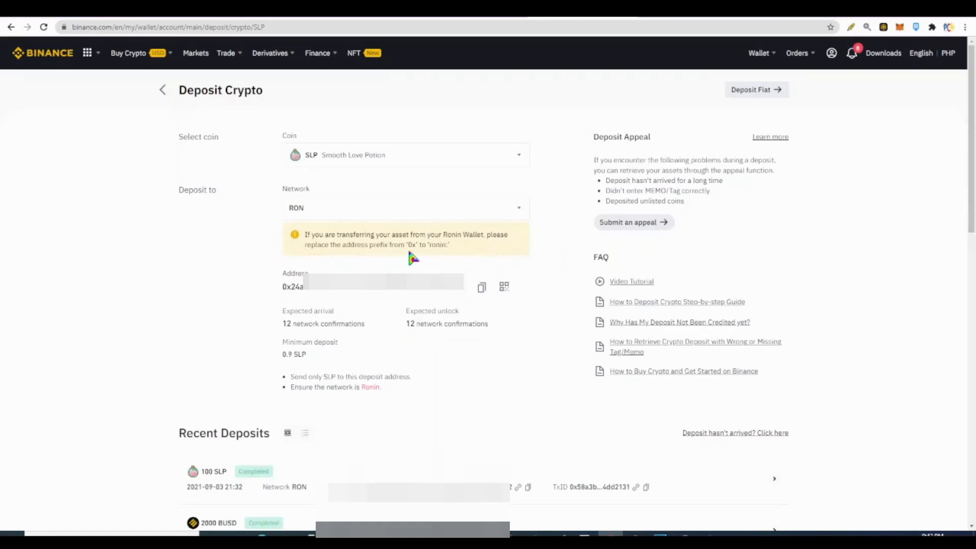
mouse_move(452, 259)
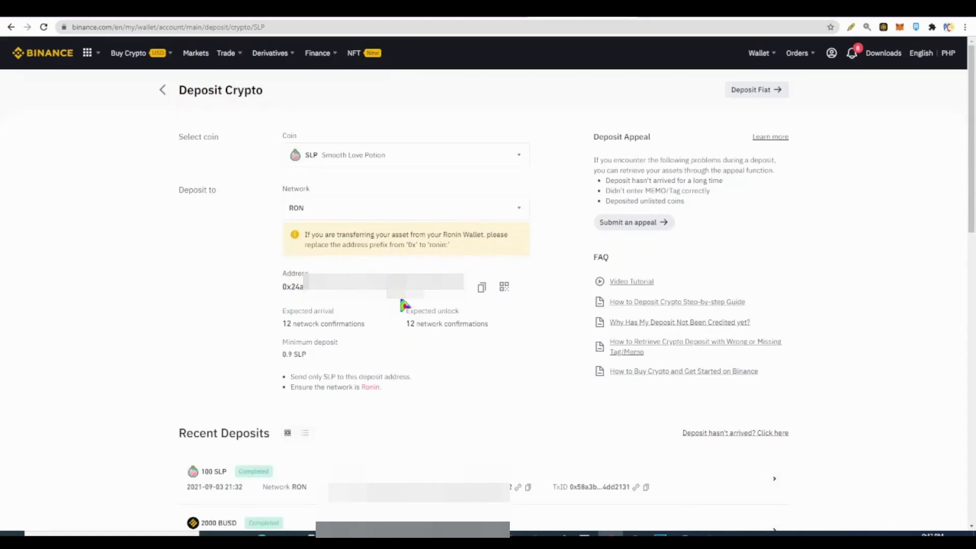
mouse_move(421, 305)
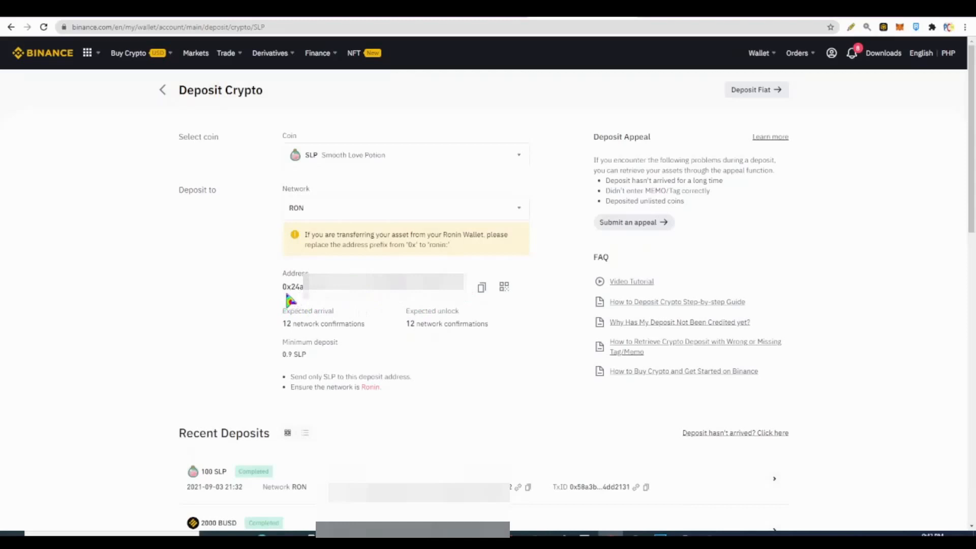
mouse_move(350, 307)
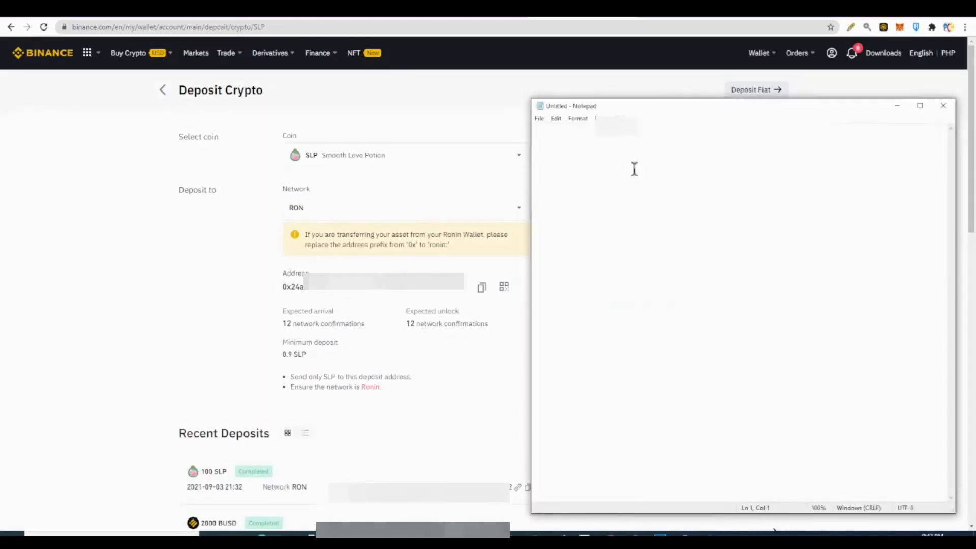
Step: Enter the deposit address starting '0x24a6ea6e' into Notepad
type("0x24a6ea6e")
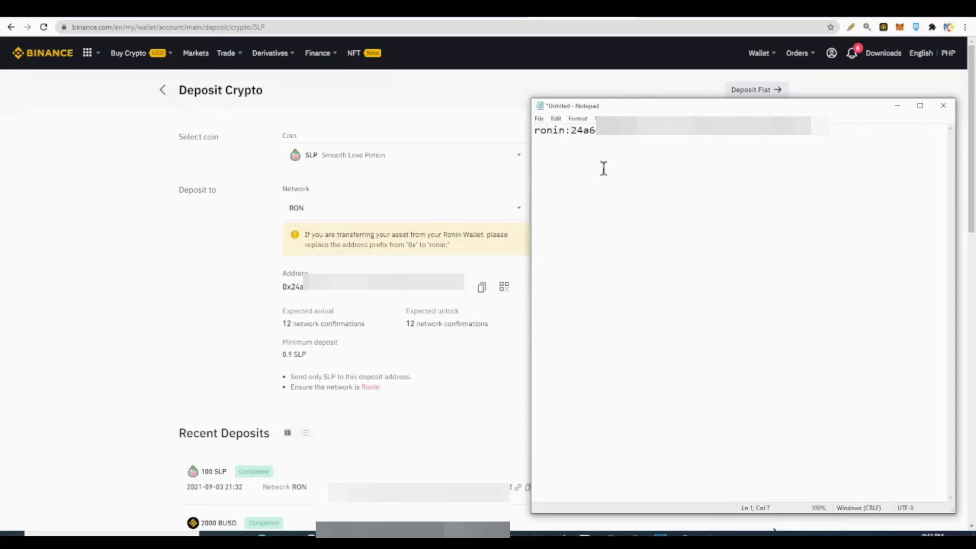
mouse_move(559, 143)
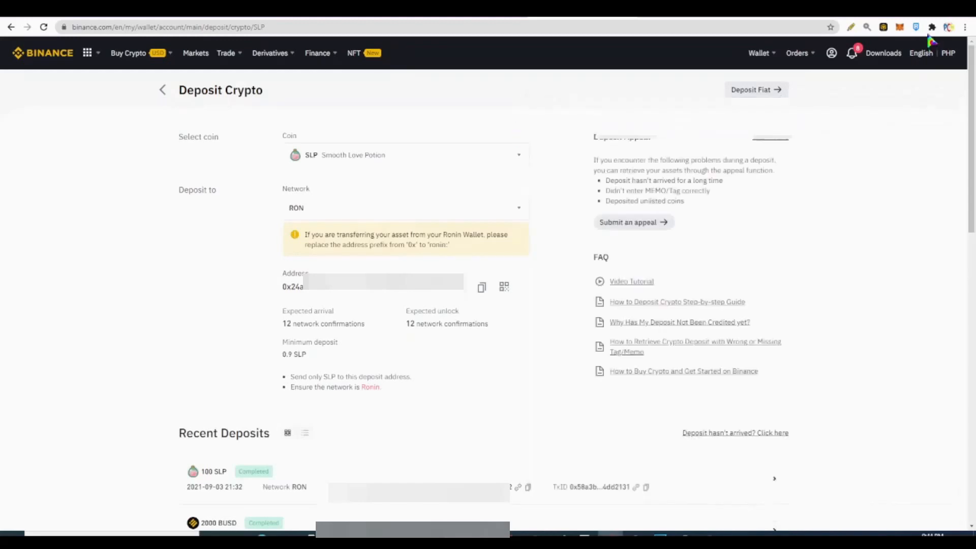
Step: In Ronin Wallet, send 100 SLP to the pasted Binance deposit address
left_click(915, 27)
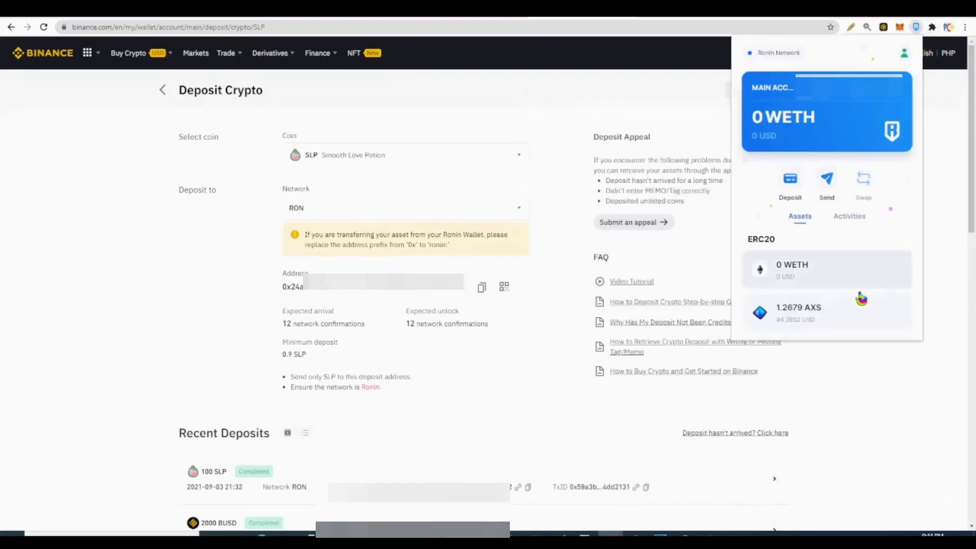
left_click(827, 183)
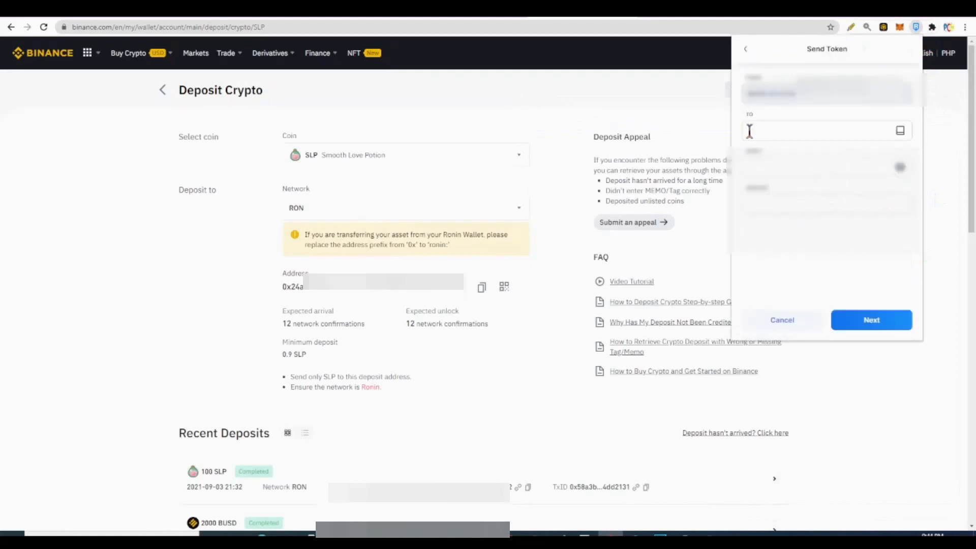
left_click(821, 130)
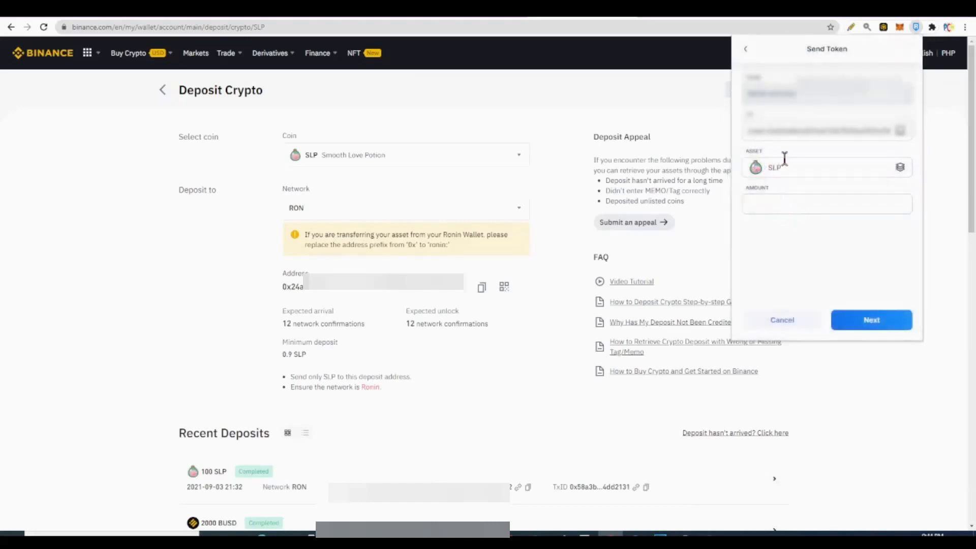
left_click(826, 204)
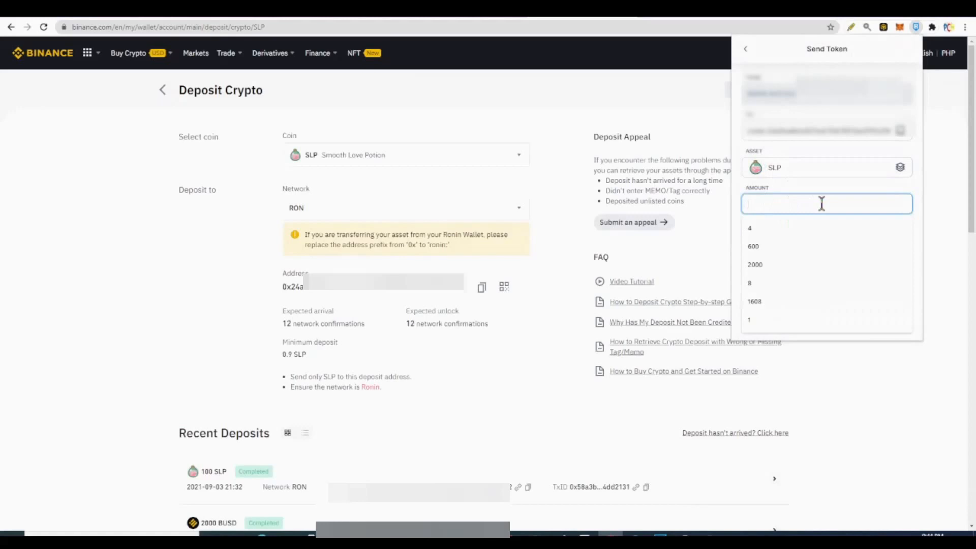
type("100")
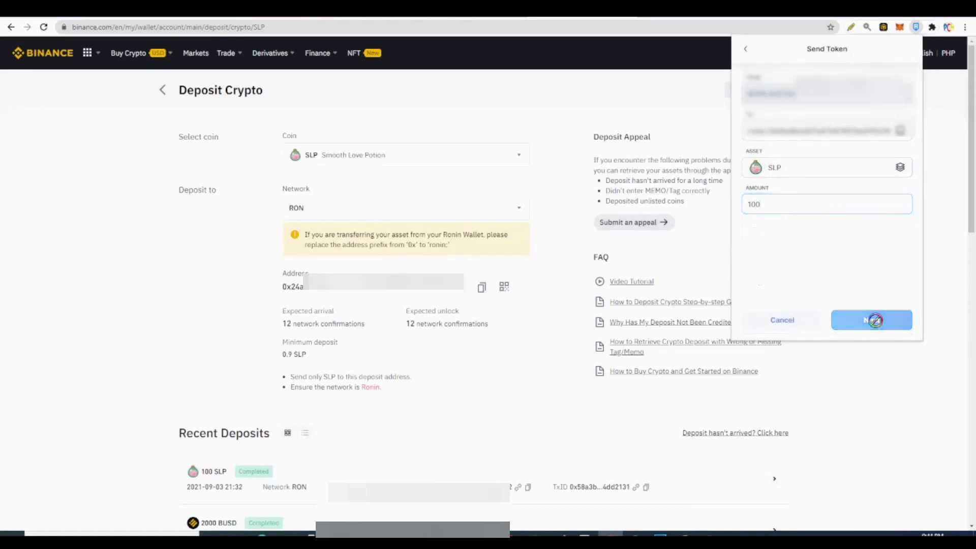
left_click(745, 49)
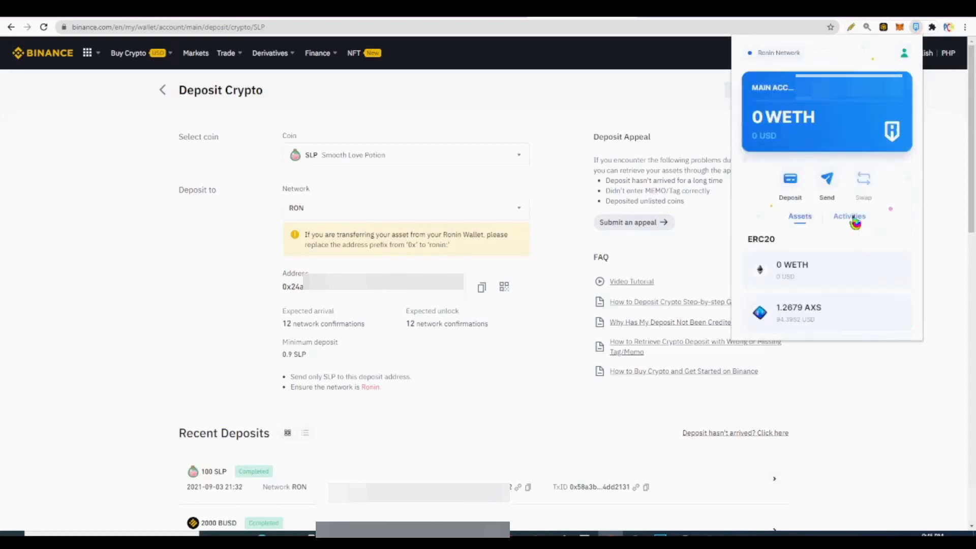
Step: Show Ronin Wallet's Activities list with the Send SLP -100 entries
left_click(849, 216)
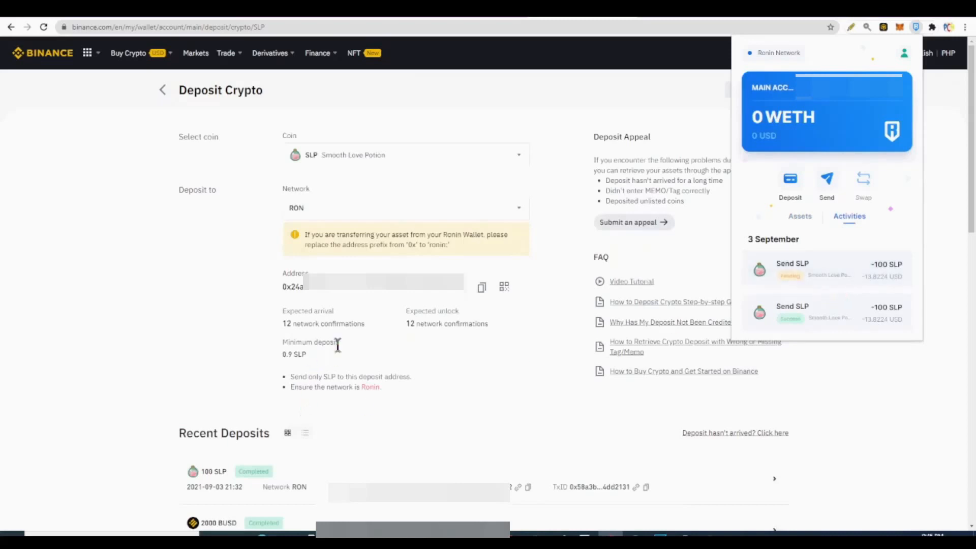
mouse_move(324, 347)
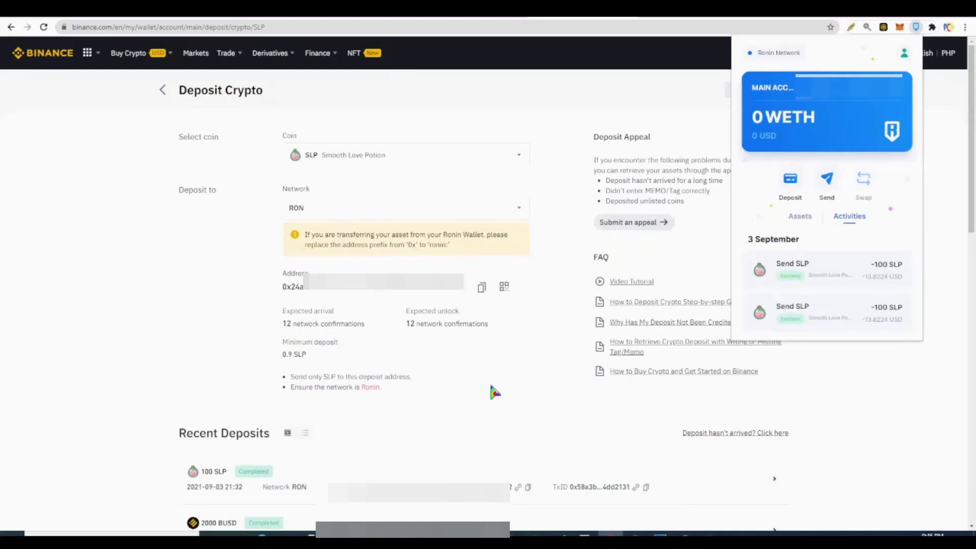
mouse_move(471, 375)
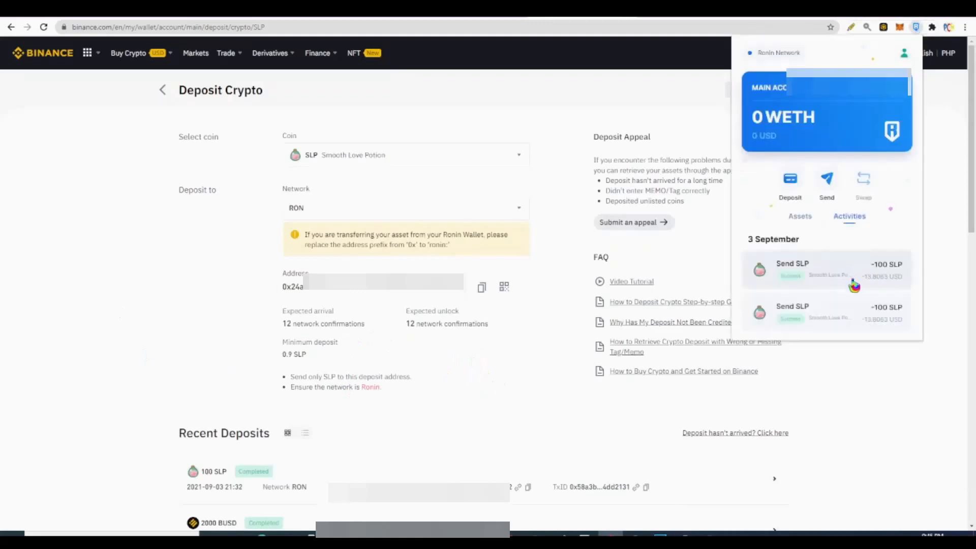
mouse_move(804, 296)
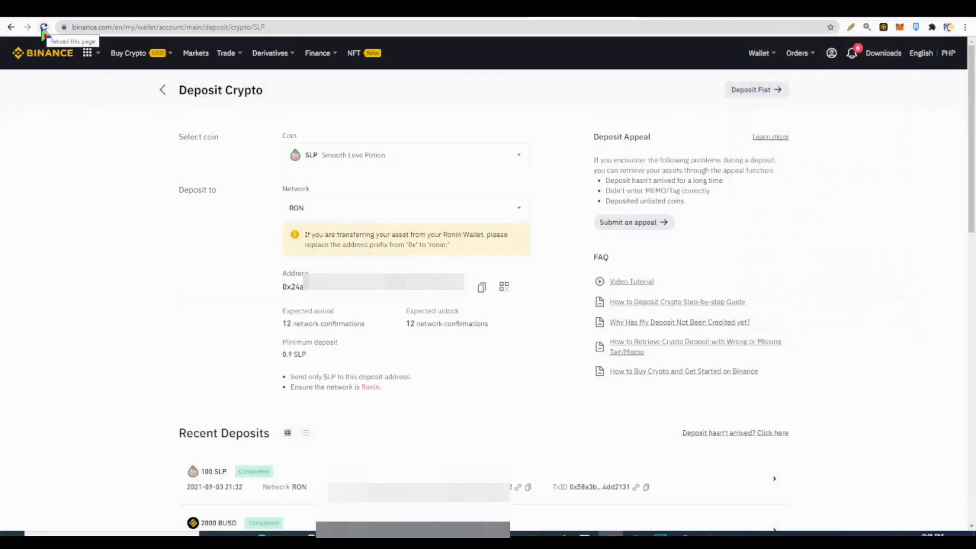
Step: Reload the Binance SLP deposit page to check for the new deposit
left_click(44, 27)
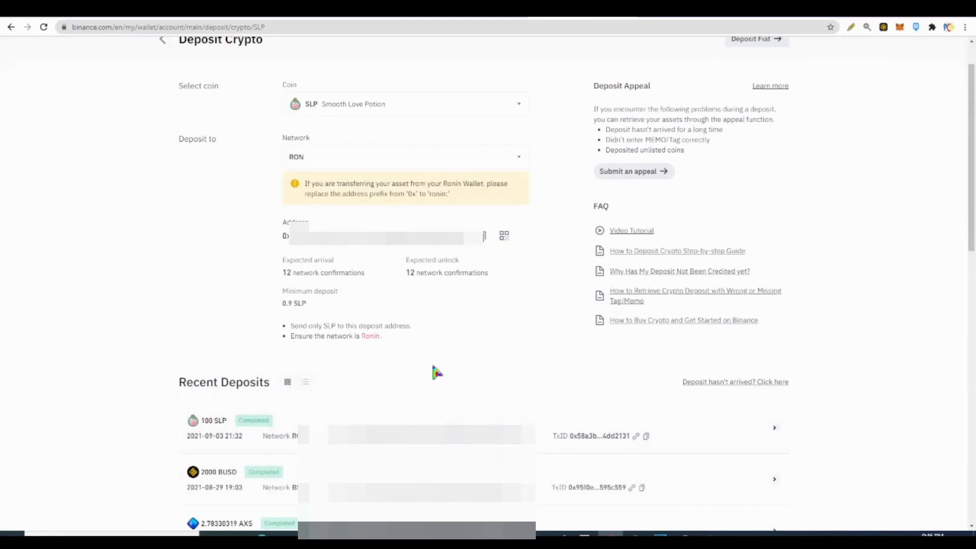
mouse_move(468, 352)
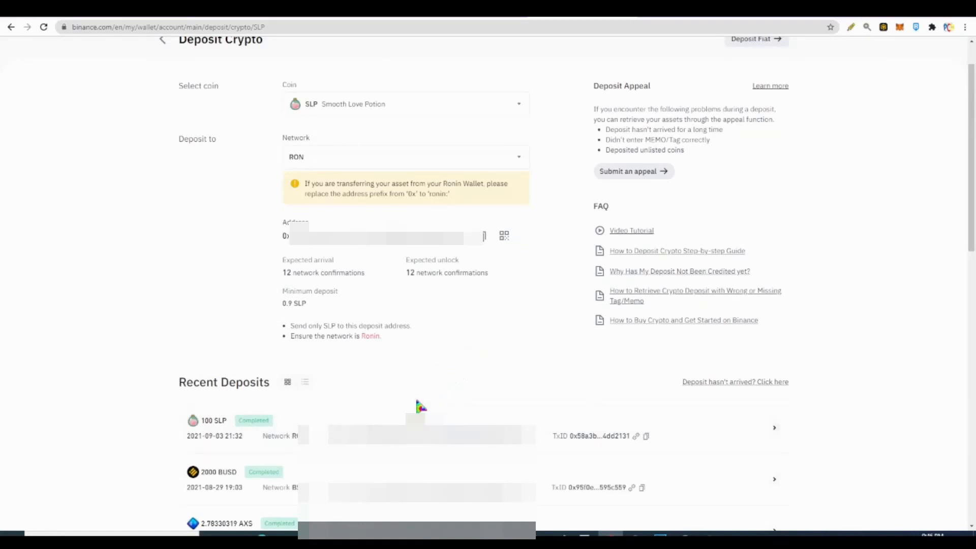
mouse_move(494, 354)
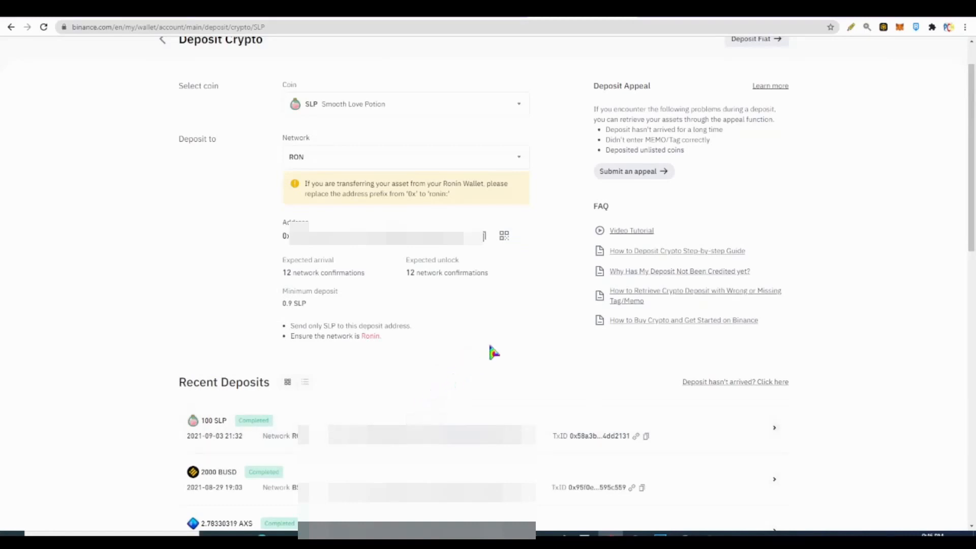
mouse_move(413, 311)
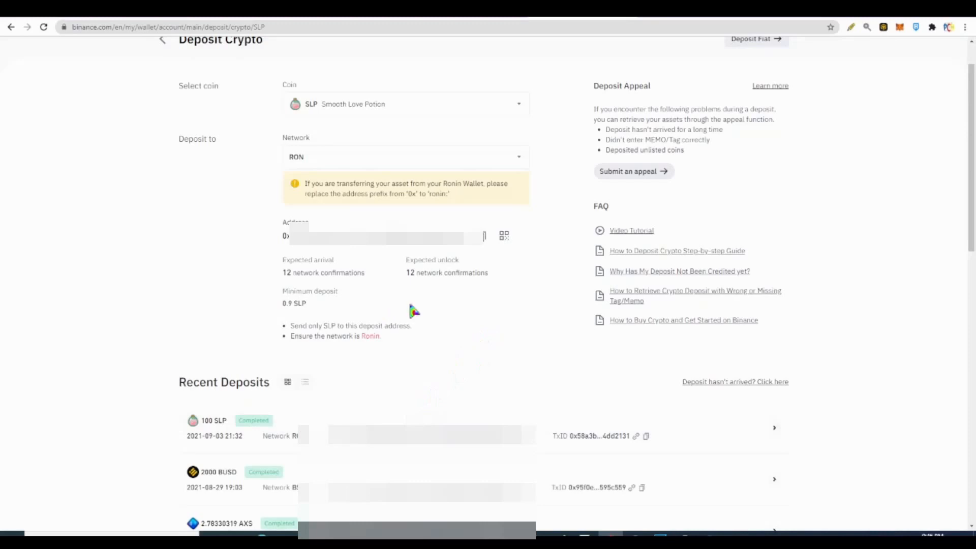
mouse_move(502, 294)
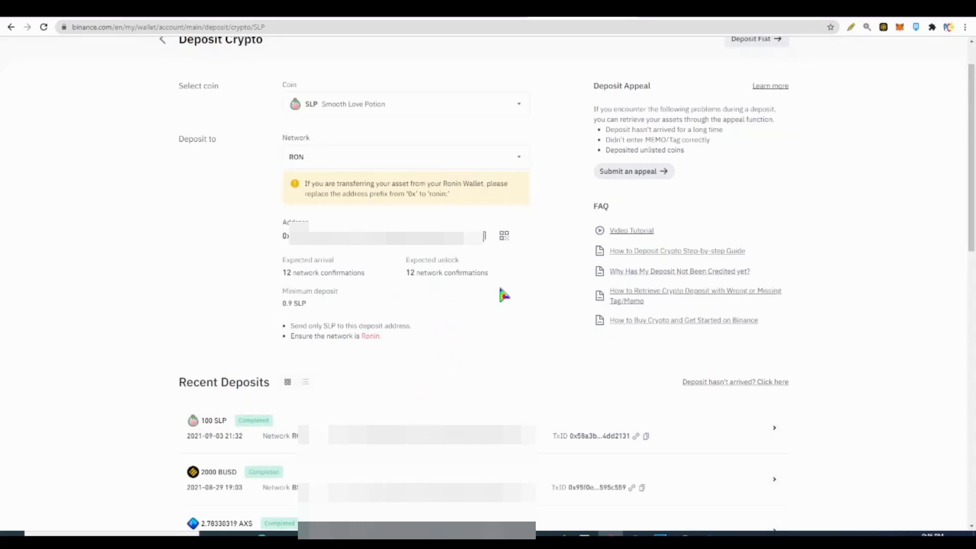
mouse_move(70, 294)
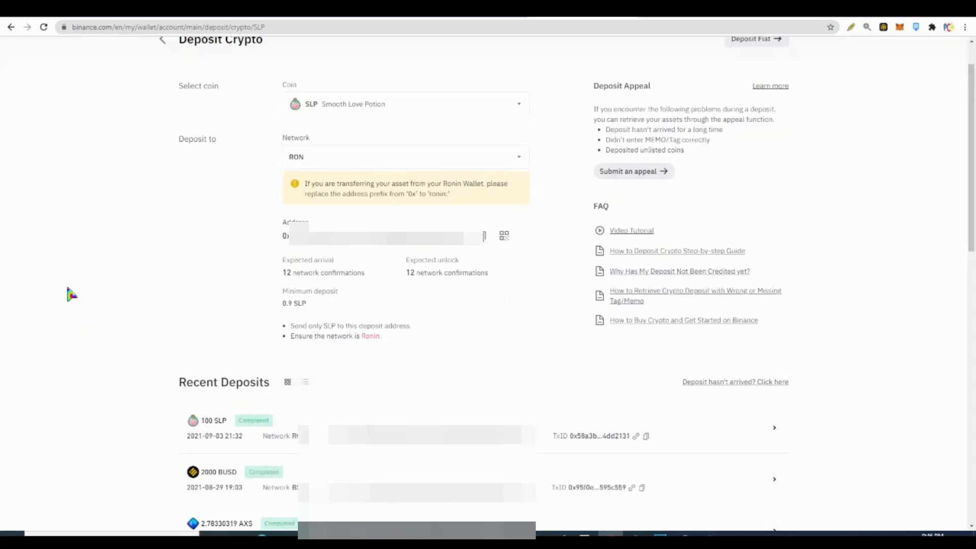
mouse_move(71, 61)
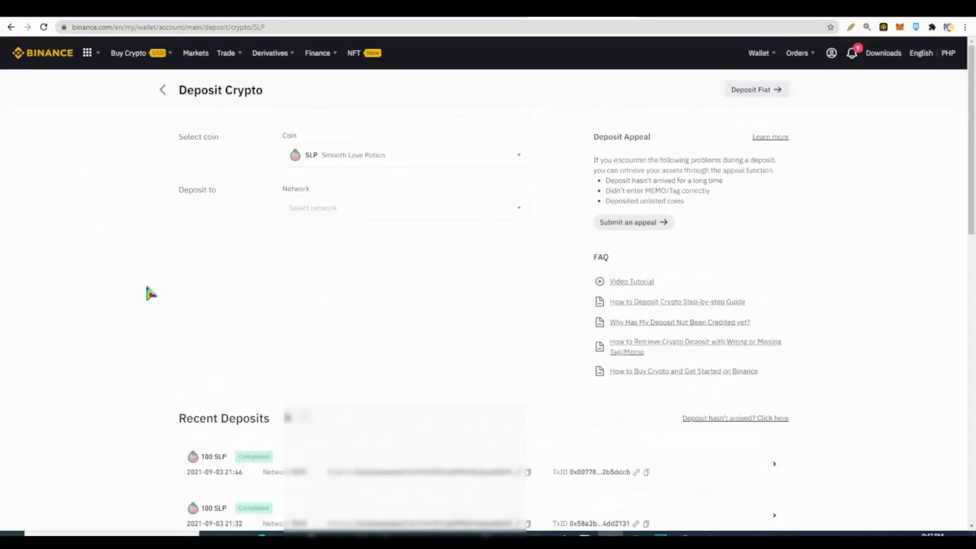
mouse_move(524, 285)
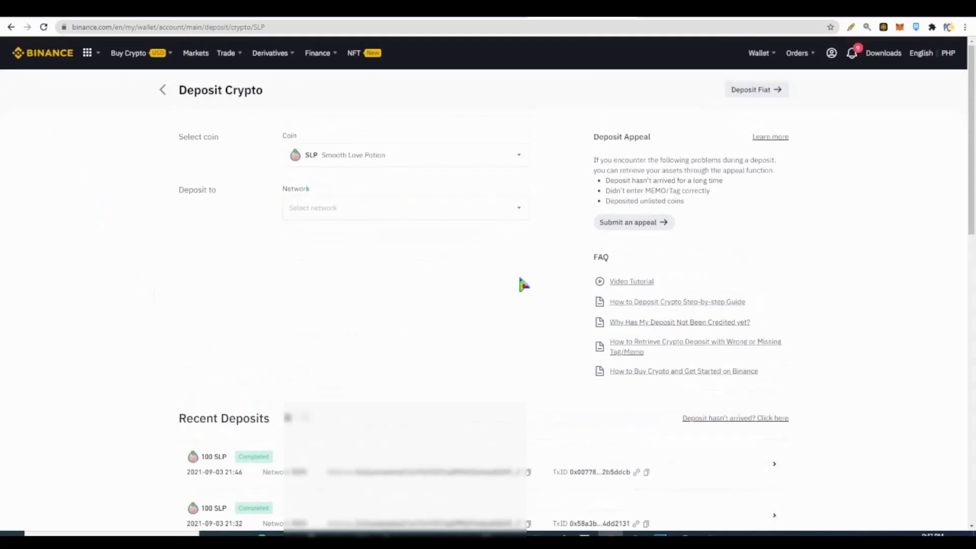
mouse_move(471, 156)
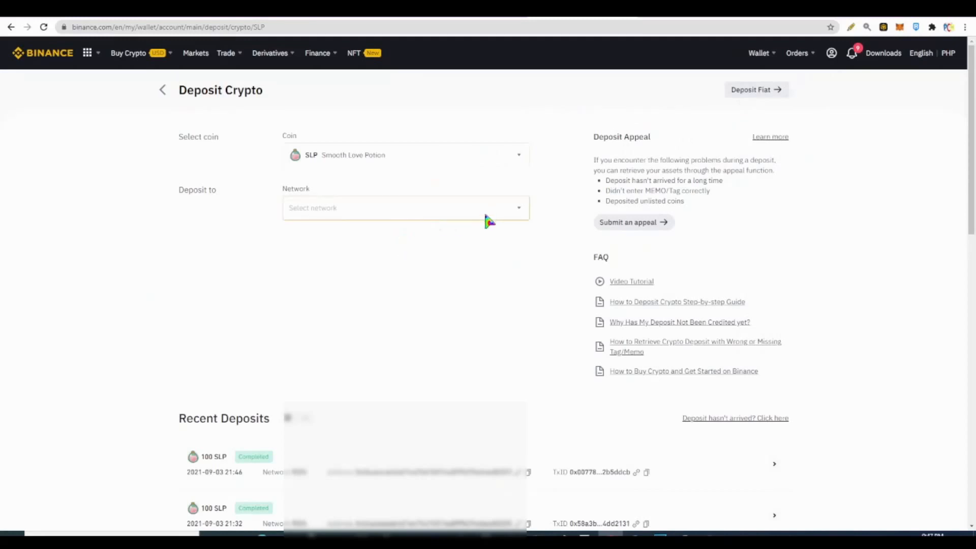
Step: Re-select the RON network for SLP deposits
left_click(404, 208)
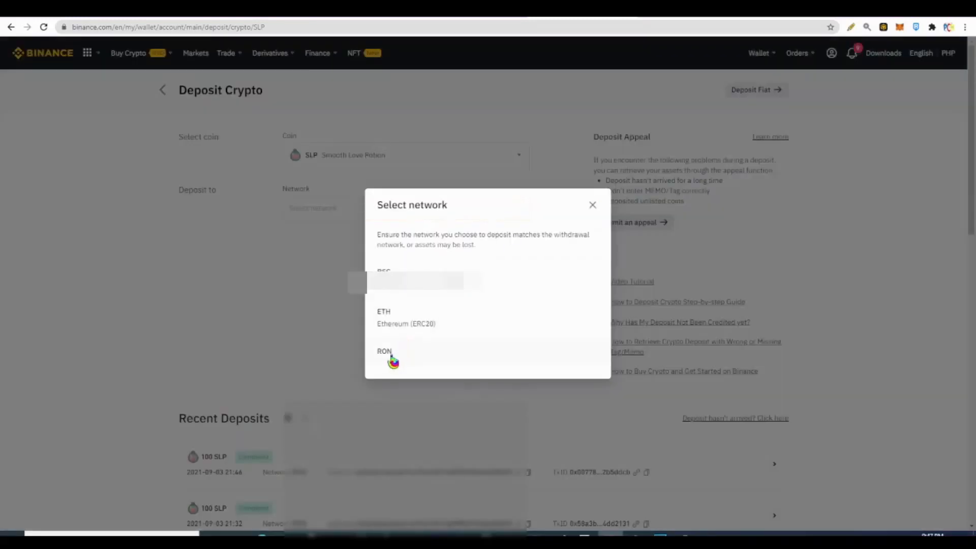
left_click(384, 351)
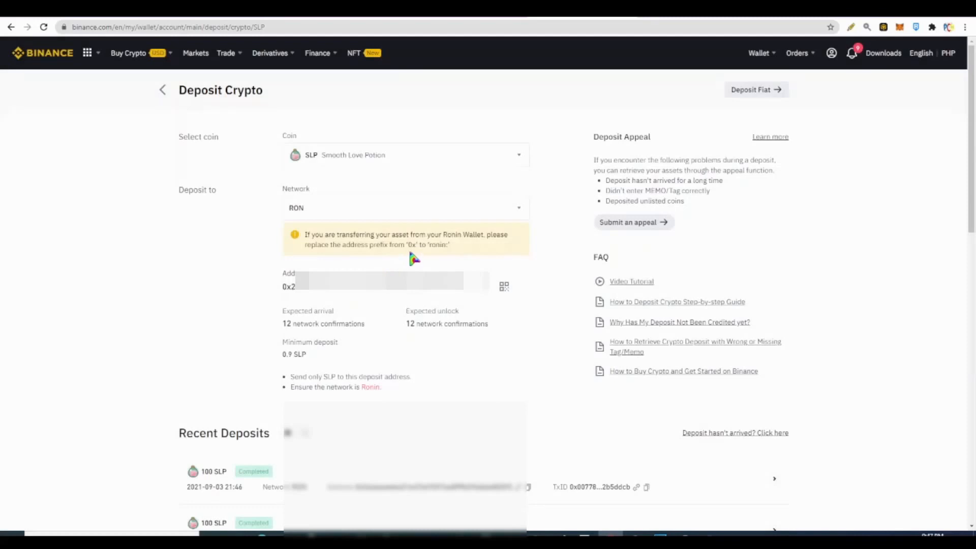
mouse_move(864, 246)
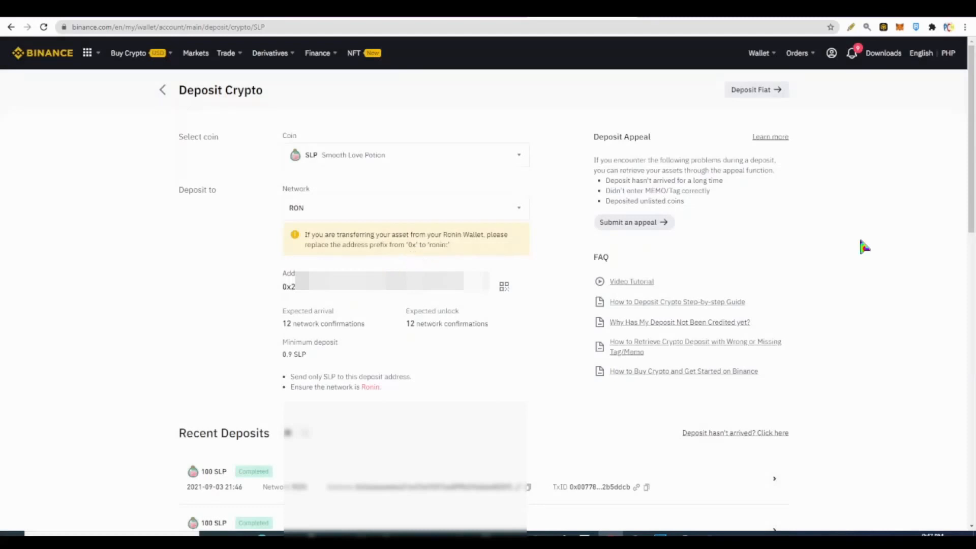